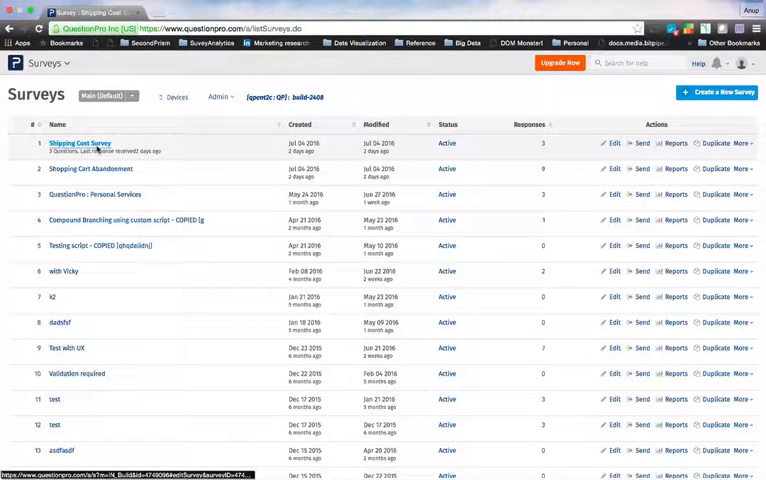
Open the Shipping Cost Survey from the QuestionPro surveys list.
{"action": "left_click", "coordinate": [78, 143]}
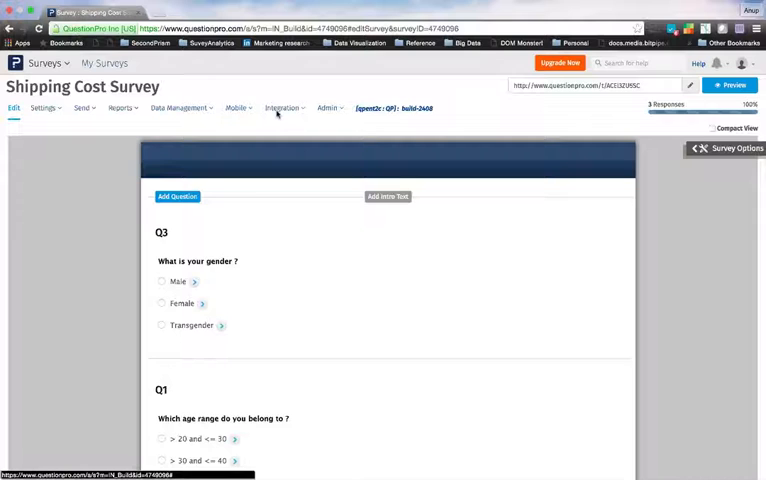
{"action": "mouse_move", "coordinate": [283, 108]}
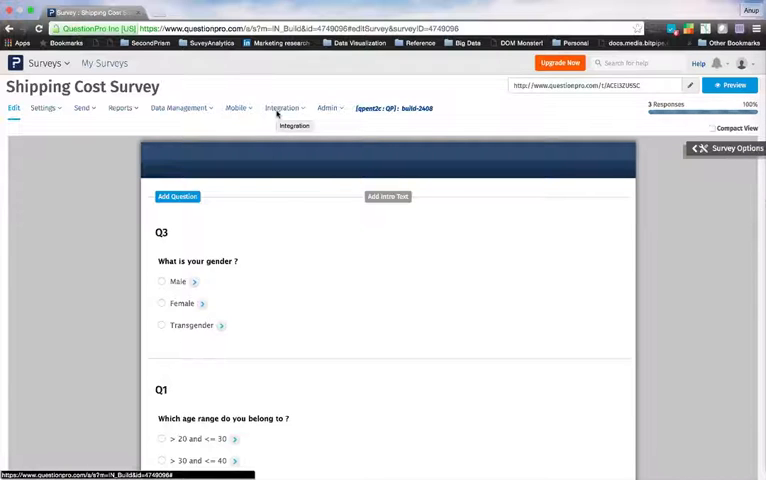
Choose Tableau Connector from the survey's Integration menu.
{"action": "left_click", "coordinate": [283, 108]}
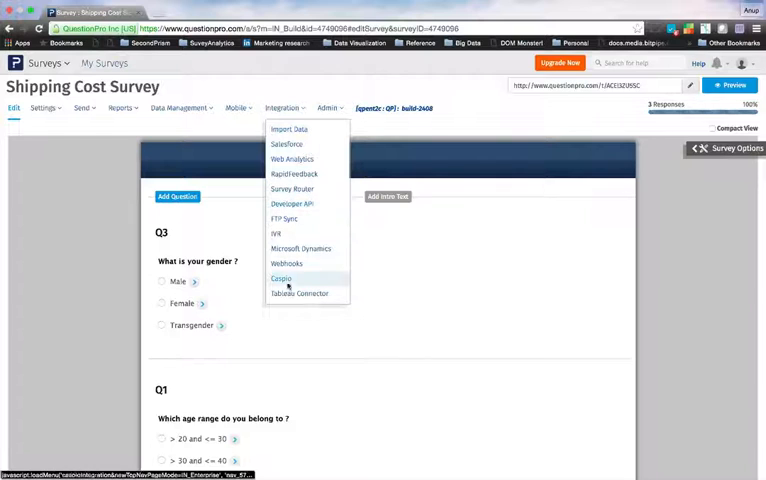
{"action": "mouse_move", "coordinate": [299, 293]}
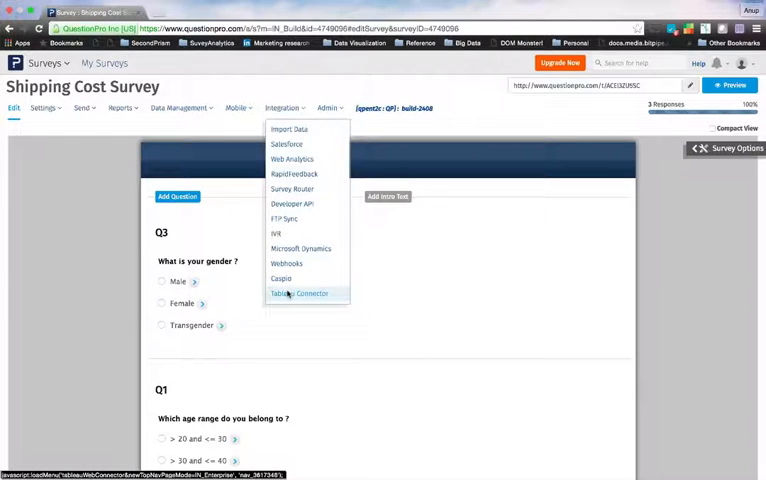
{"action": "left_click", "coordinate": [300, 293]}
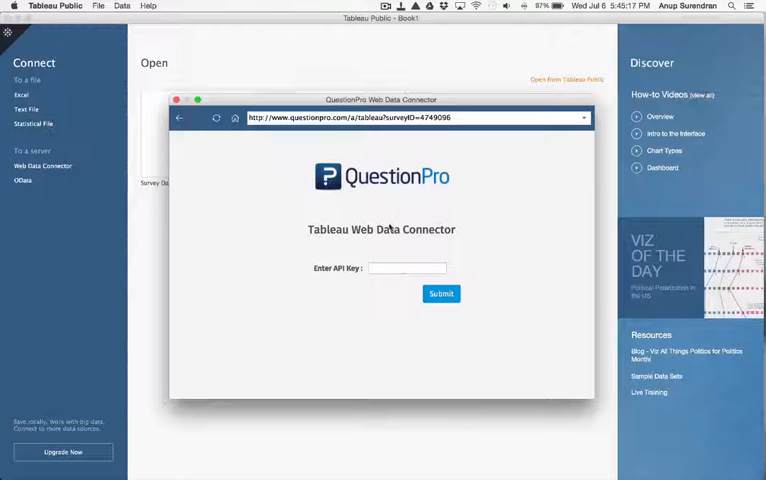
Select the API key field in the QuestionPro Web Data Connector.
{"action": "left_click", "coordinate": [407, 268]}
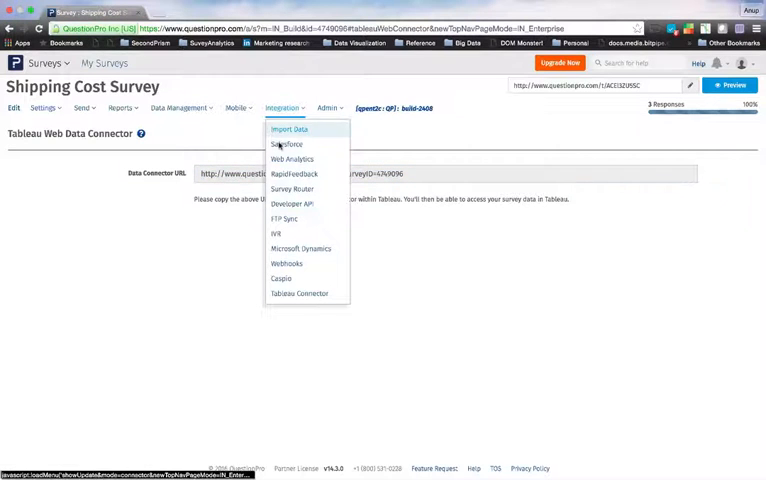
Go to QuestionPro's Developer API page to get the API key.
{"action": "left_click", "coordinate": [292, 203]}
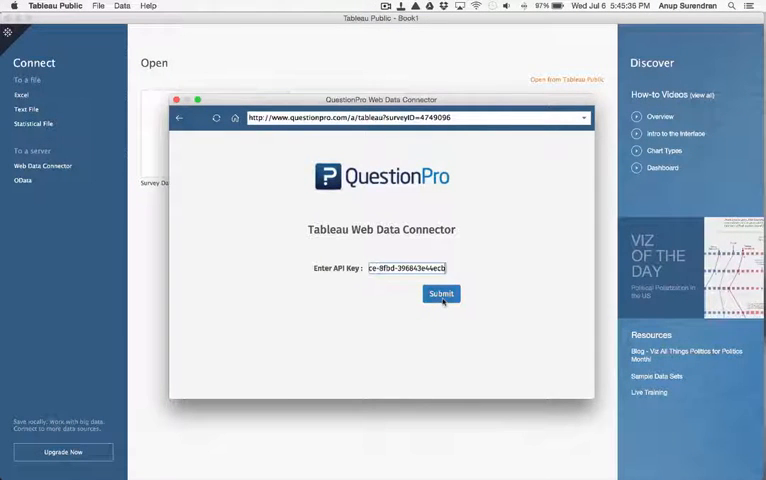
Submit the API key and get the Shipping Cost Survey's 3 responses.
{"action": "left_click", "coordinate": [440, 293]}
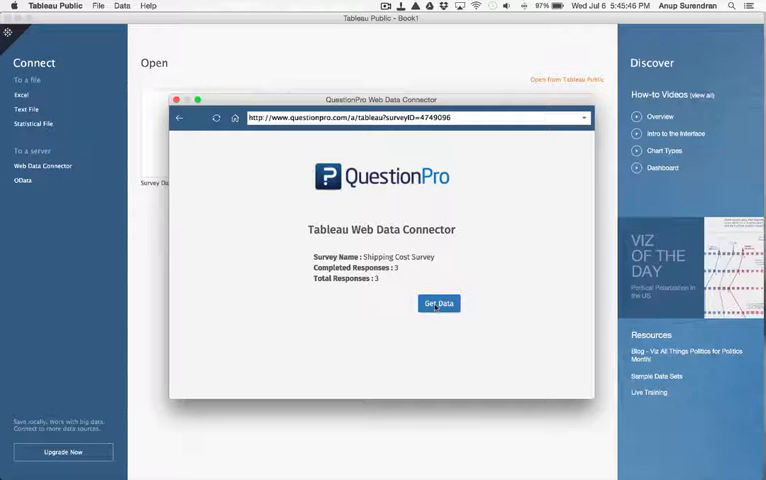
{"action": "left_click", "coordinate": [438, 304]}
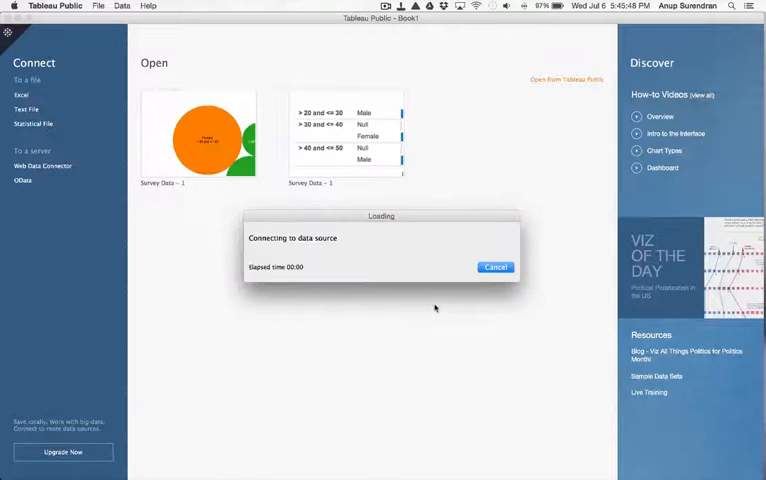